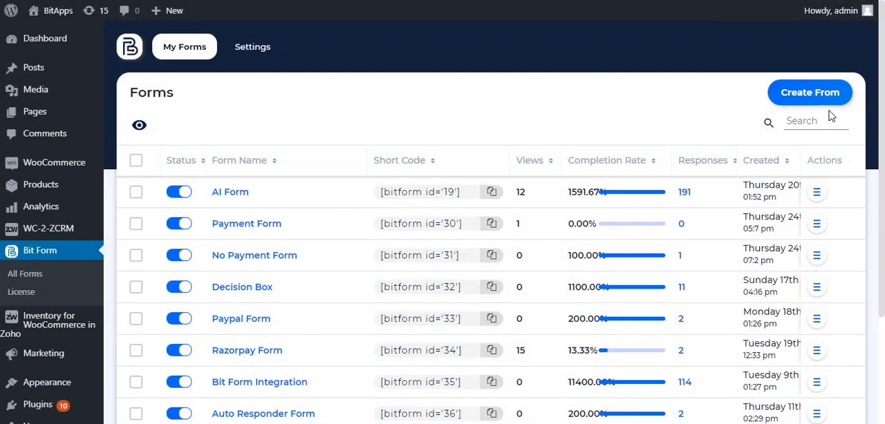
# Open the Bit Form Webhook form in Bit Form, then bring up the Pabbly Connect dashboard.
pyautogui.click(808, 92)
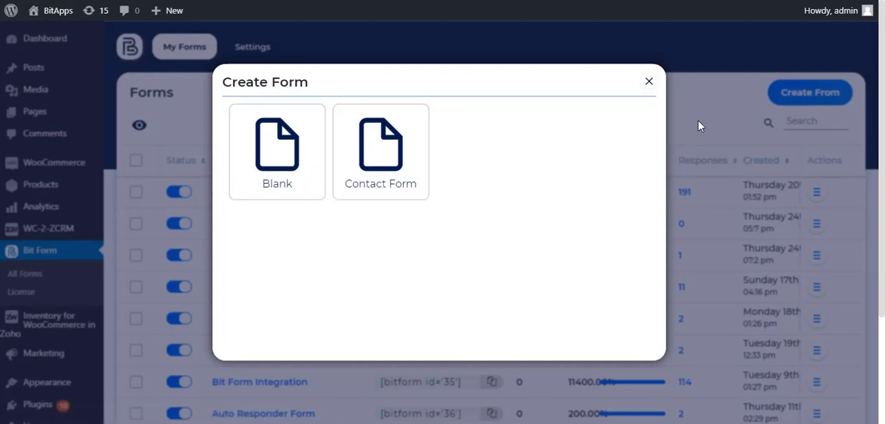
pyautogui.click(648, 81)
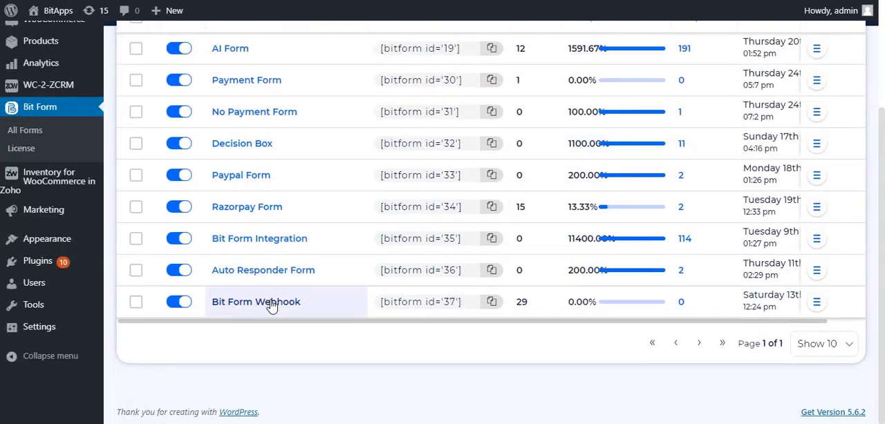
pyautogui.click(255, 302)
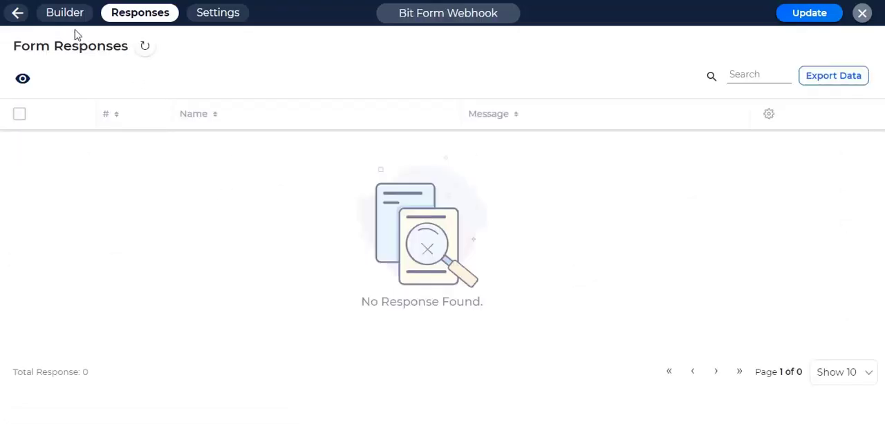
pyautogui.click(65, 12)
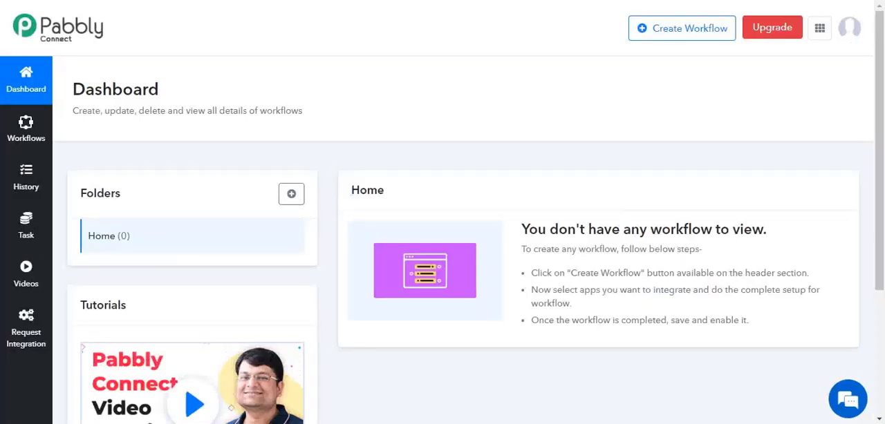
pyautogui.moveTo(681, 28)
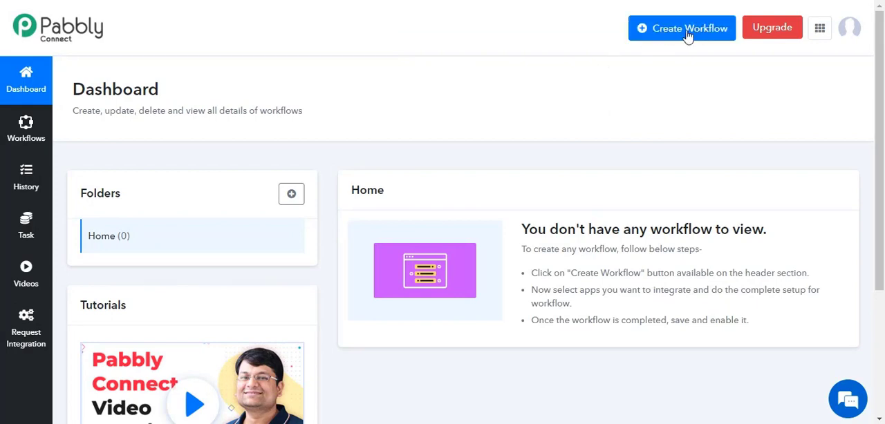
# Create a new Pabbly Connect workflow named 'Bit Form Webhook'.
pyautogui.click(680, 27)
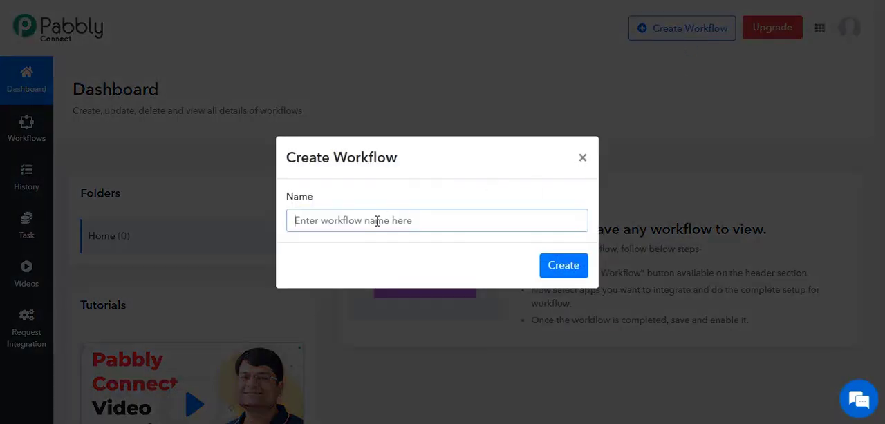
pyautogui.write('Bit Form W')
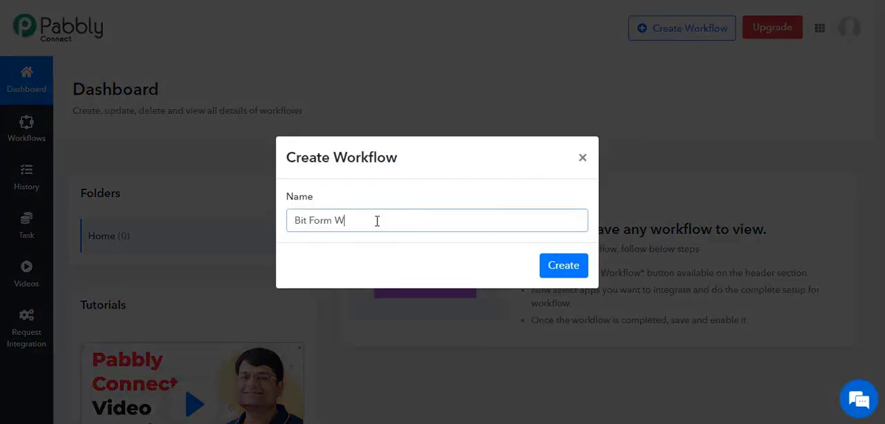
pyautogui.write('ebhook')
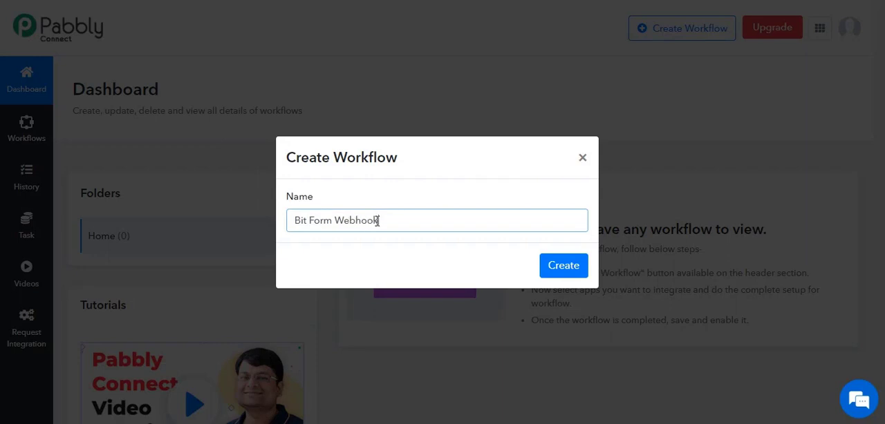
pyautogui.click(563, 265)
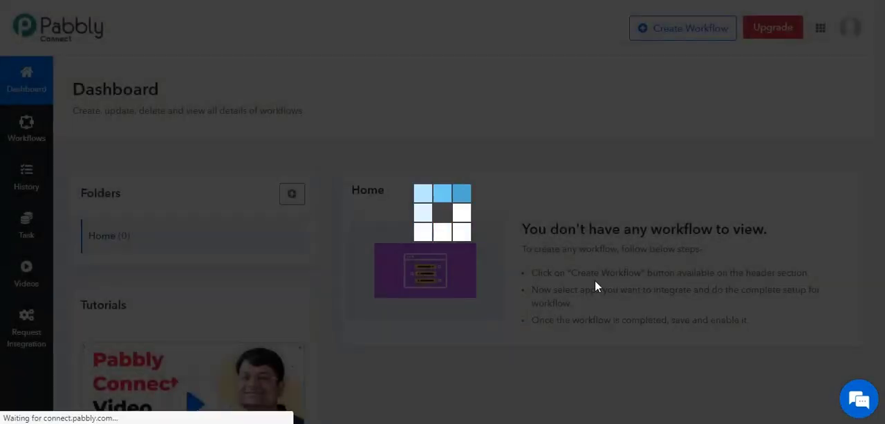
pyautogui.click(681, 28)
pyautogui.write('w')
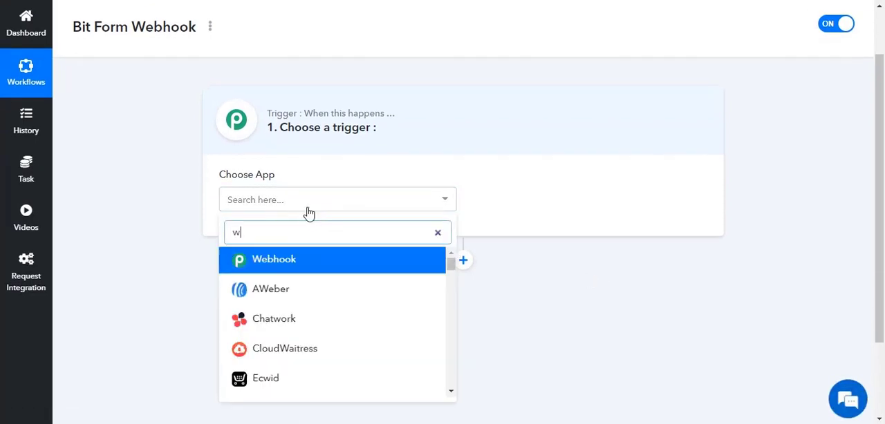
# Set the workflow trigger app to Webhook and copy its generated webhook URL.
pyautogui.write('ebhook')
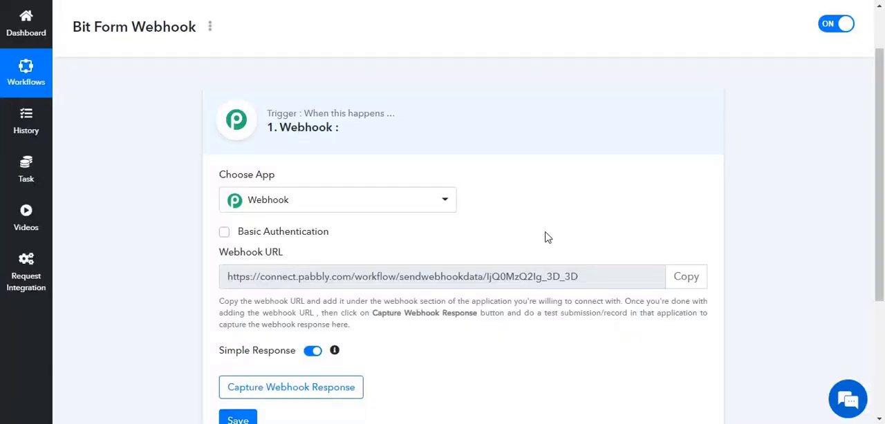
pyautogui.scroll(-3)
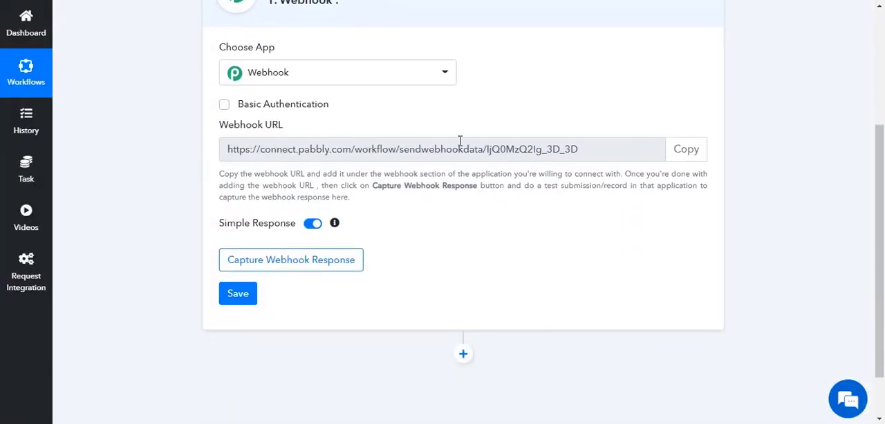
pyautogui.click(685, 149)
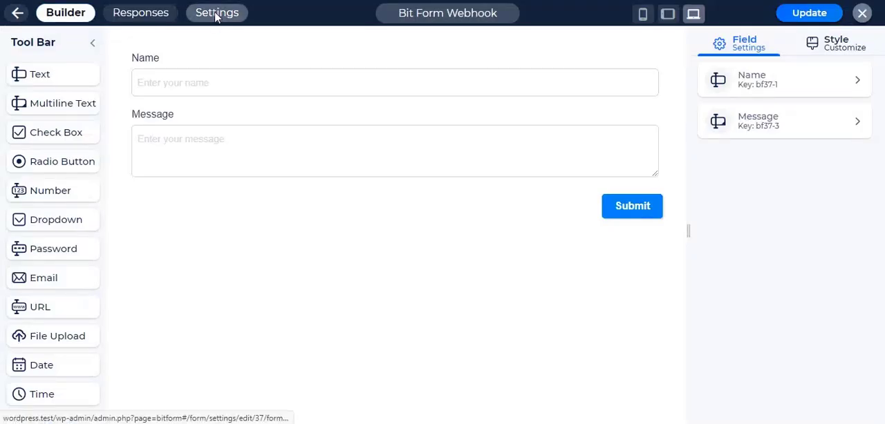
# Add a form web hook that posts to the pasted Pabbly webhook URL using POST.
pyautogui.click(216, 12)
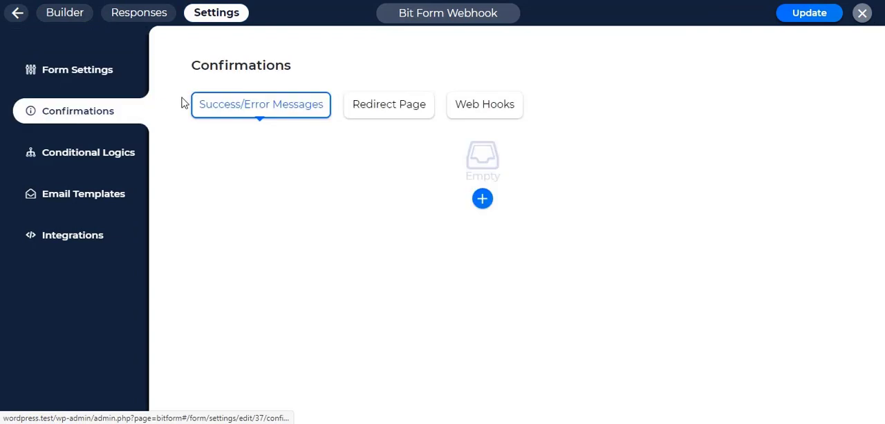
pyautogui.click(483, 104)
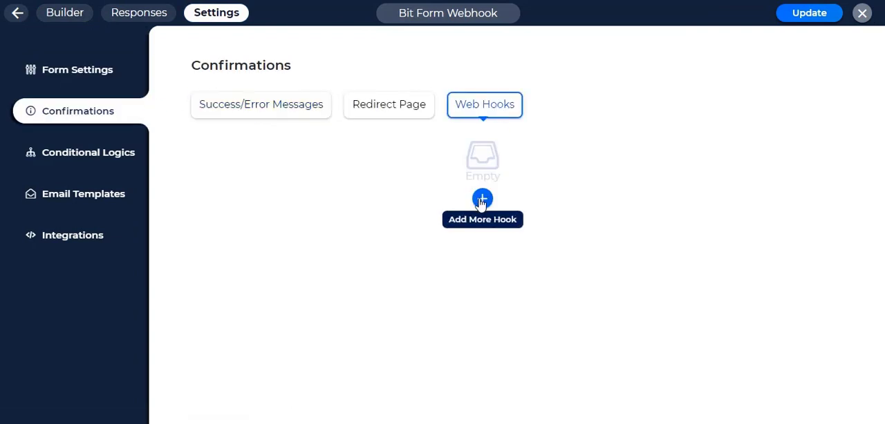
pyautogui.click(482, 199)
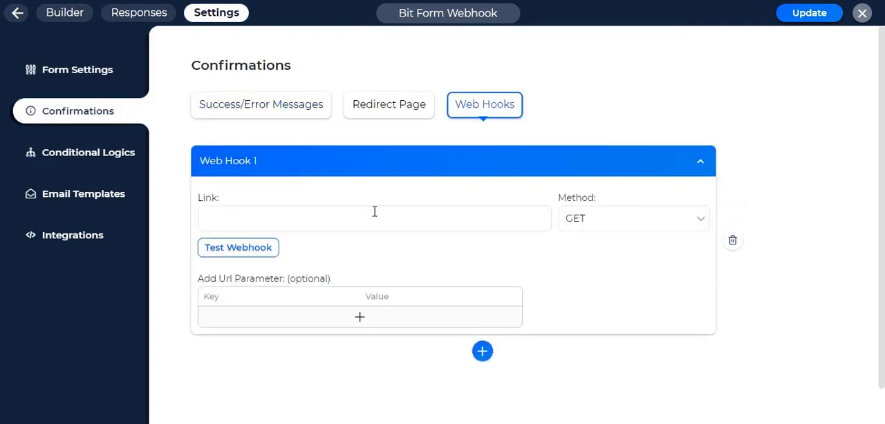
pyautogui.rightClick(373, 218)
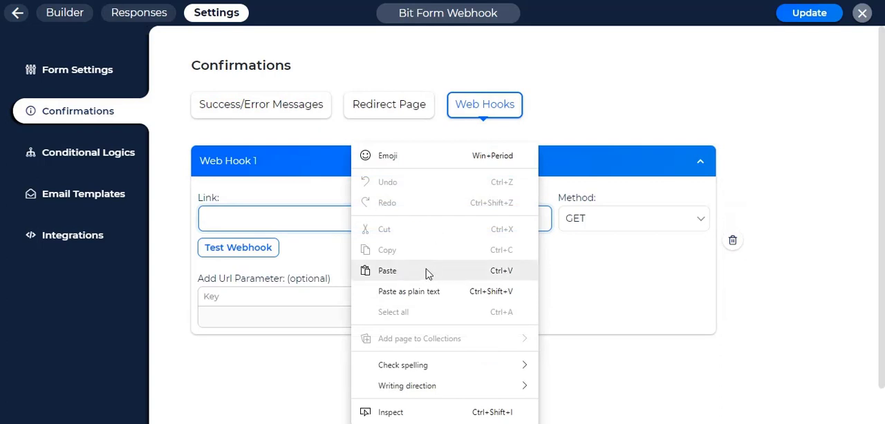
pyautogui.click(387, 270)
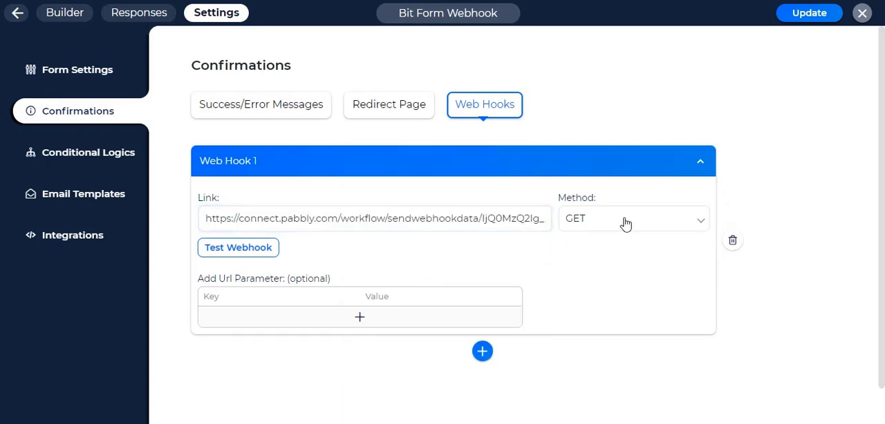
pyautogui.click(632, 218)
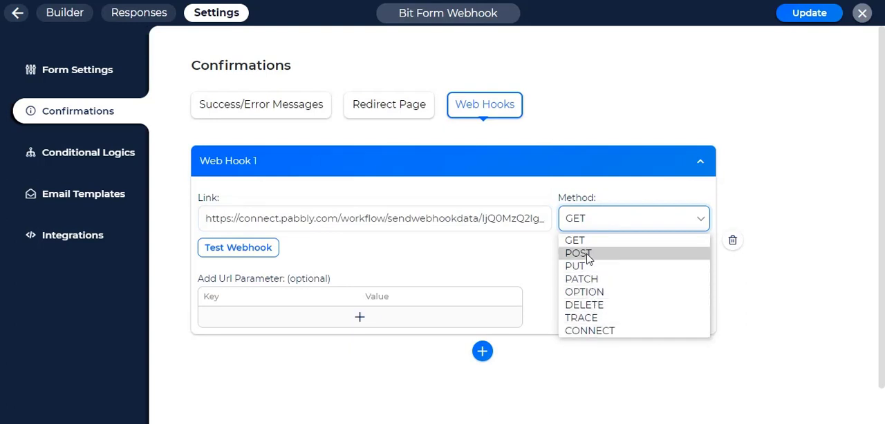
pyautogui.click(578, 253)
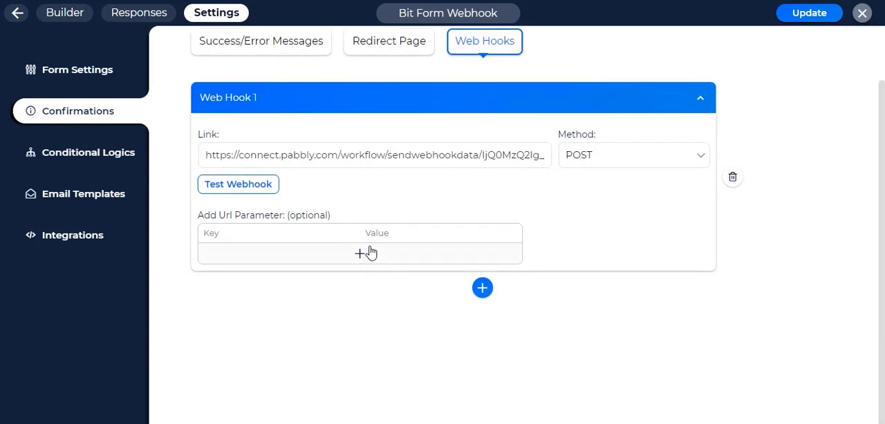
# Add URL parameters: name mapped to the Name field, plus a message key.
pyautogui.doubleClick(264, 215)
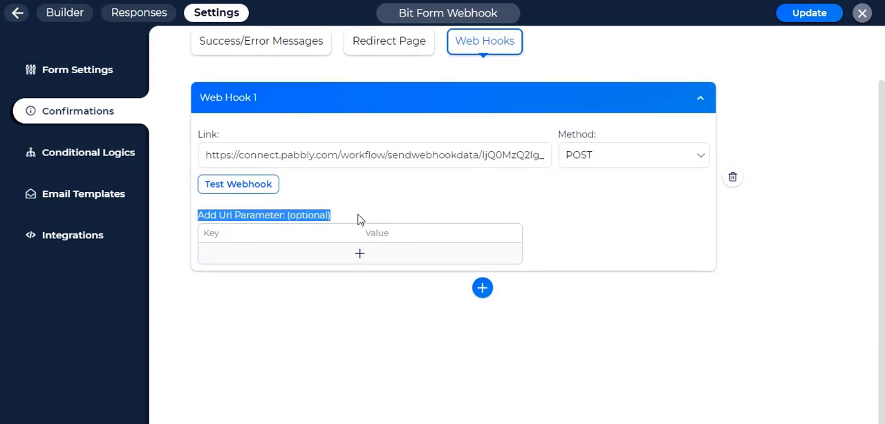
pyautogui.click(358, 253)
pyautogui.write('name')
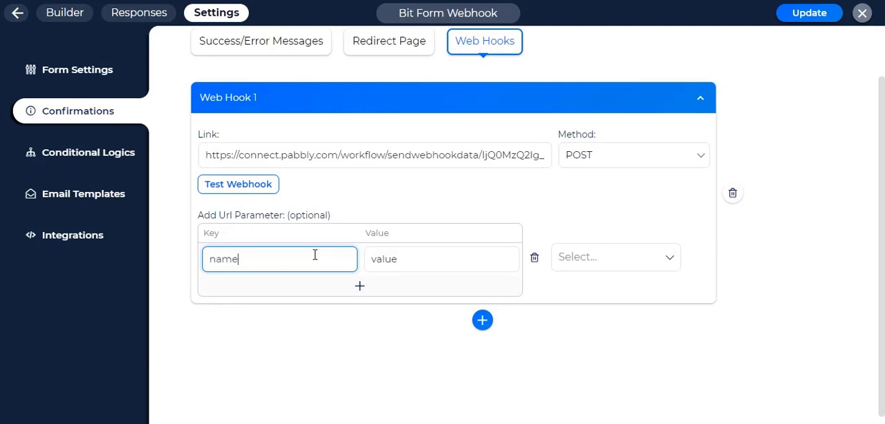
pyautogui.click(614, 256)
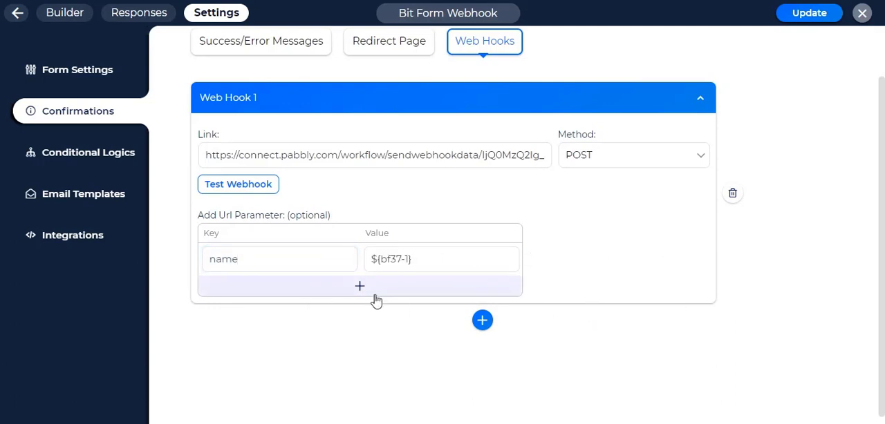
pyautogui.click(358, 286)
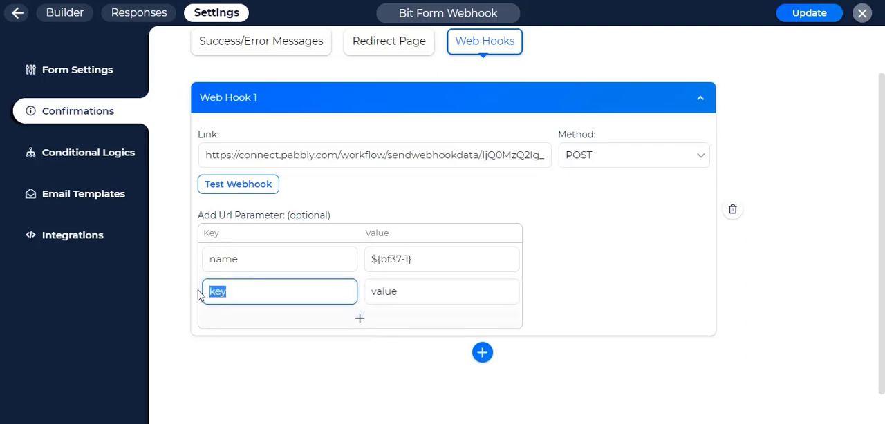
pyautogui.write('message')
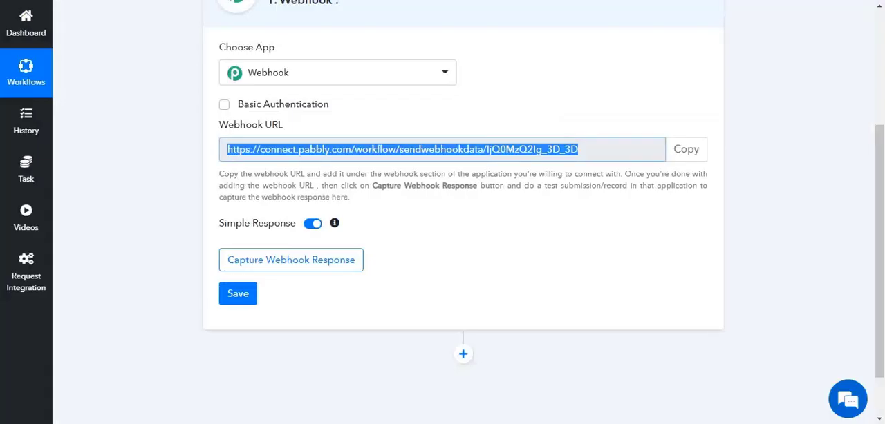
pyautogui.moveTo(302, 251)
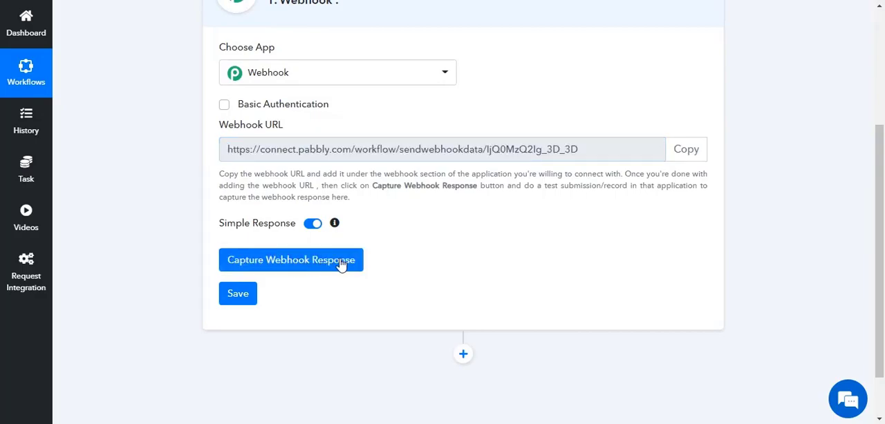
# Capture the test webhook response (name, message, entry_id) and save the webhook trigger.
pyautogui.click(291, 260)
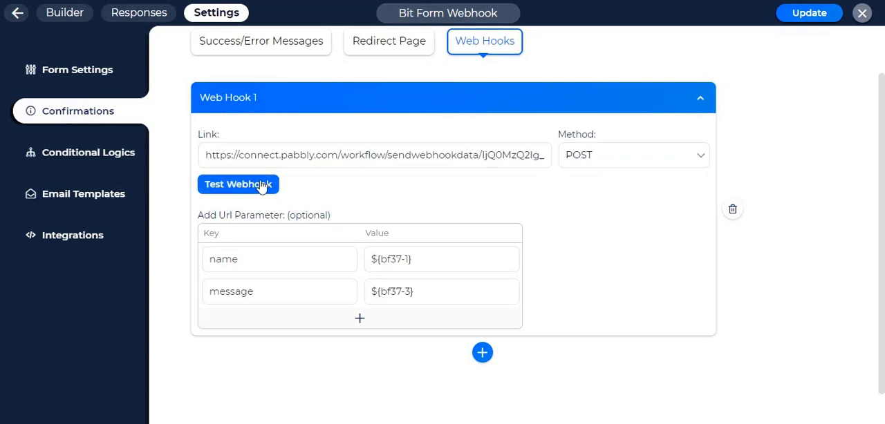
pyautogui.moveTo(339, 197)
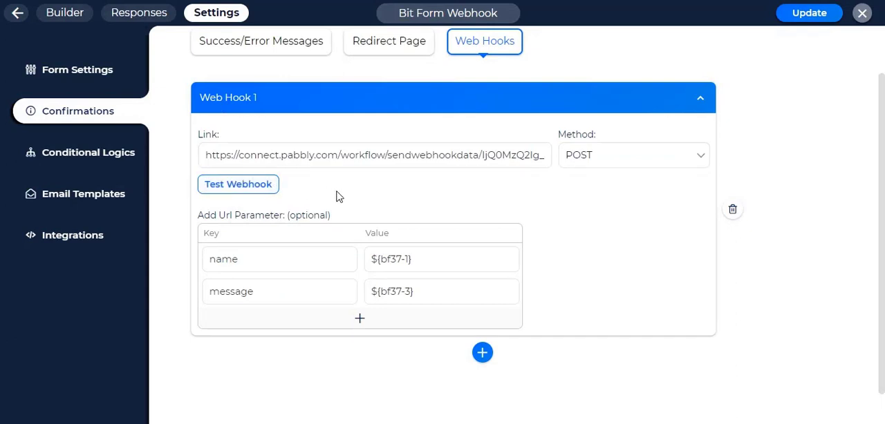
pyautogui.click(238, 184)
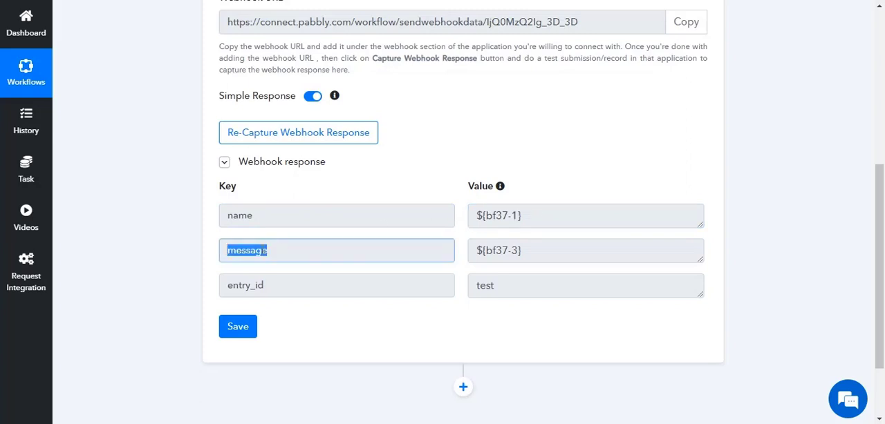
pyautogui.scroll(-3)
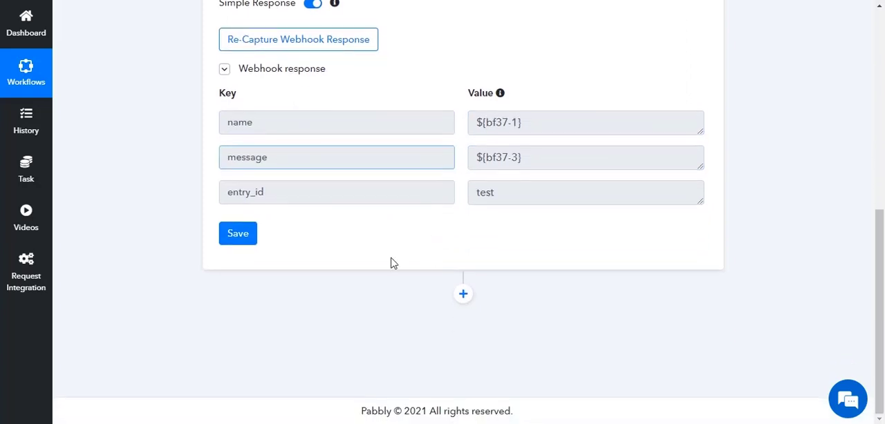
pyautogui.click(237, 232)
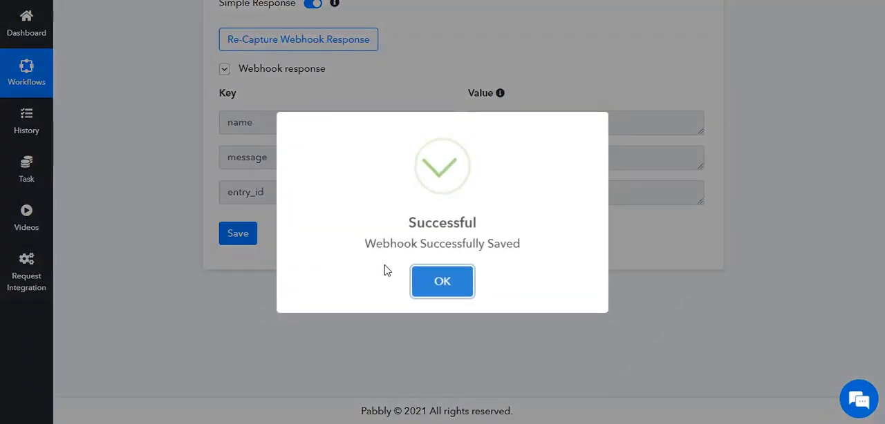
pyautogui.click(442, 282)
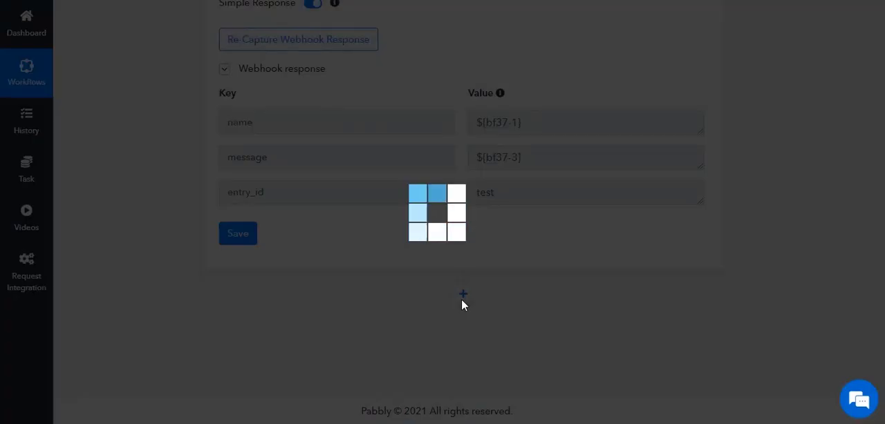
# Add an action step using Google Sheets with the Add New Row event.
pyautogui.click(462, 294)
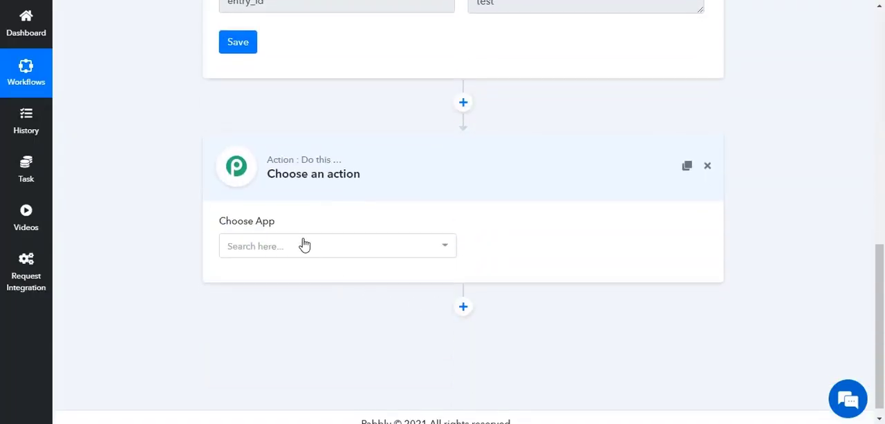
pyautogui.click(337, 246)
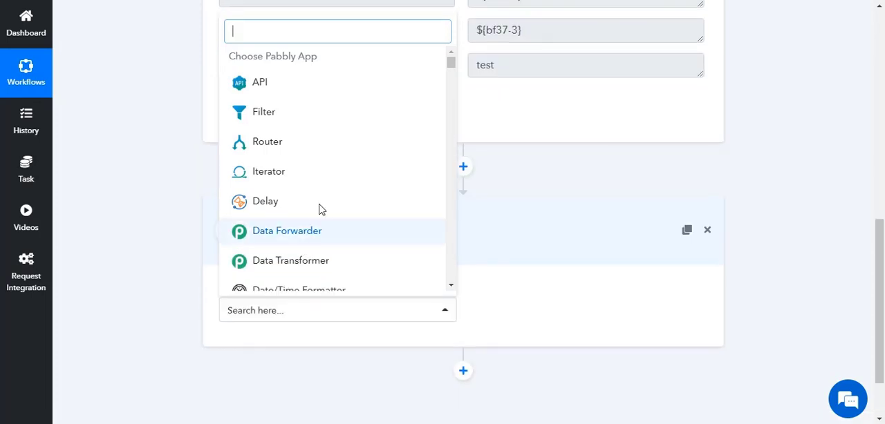
pyautogui.scroll(-3)
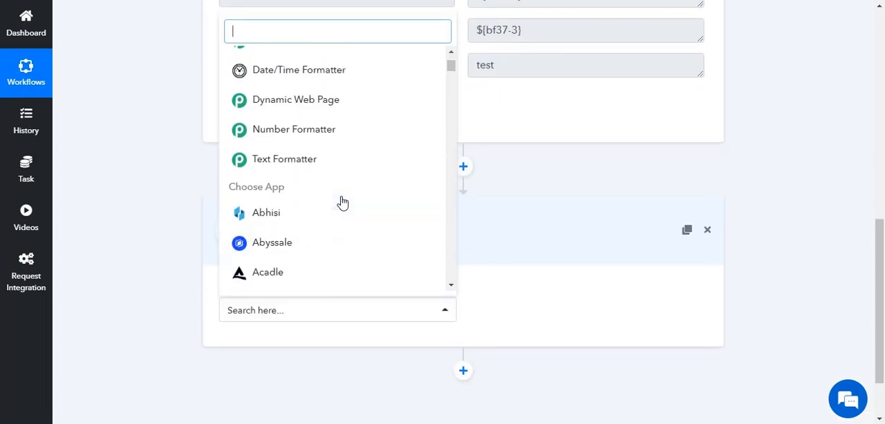
pyautogui.write('googl')
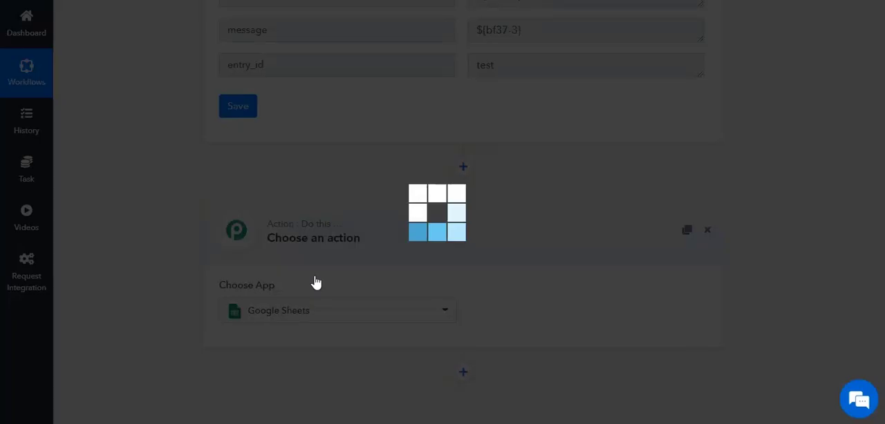
pyautogui.click(588, 213)
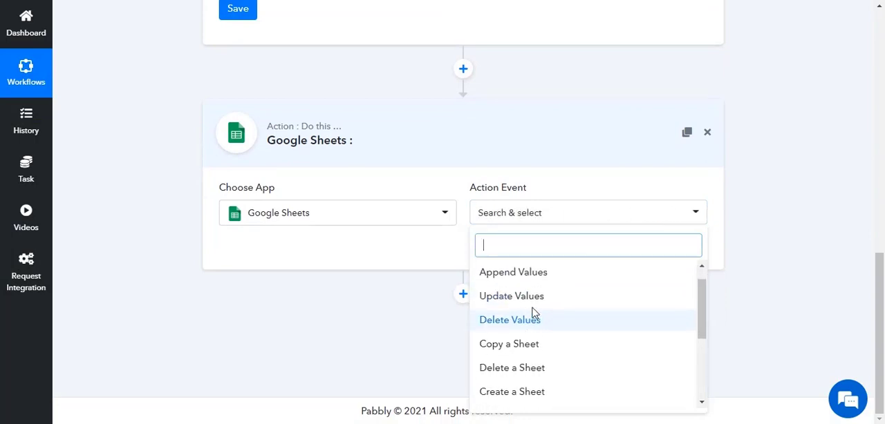
pyautogui.scroll(-3)
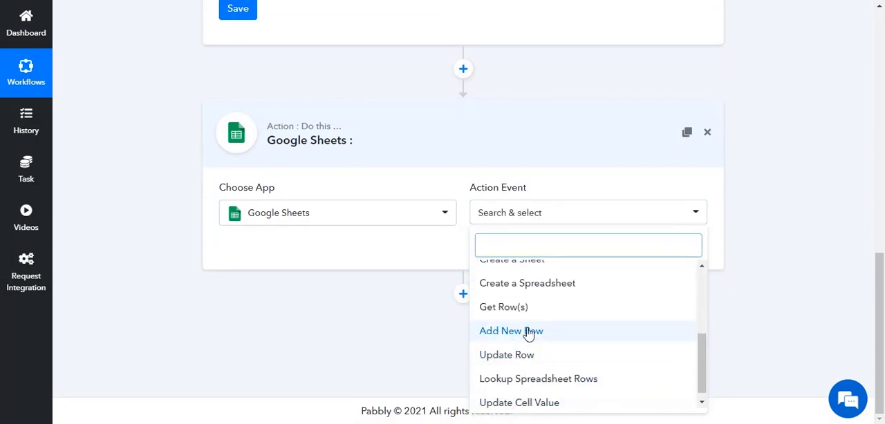
pyautogui.click(511, 331)
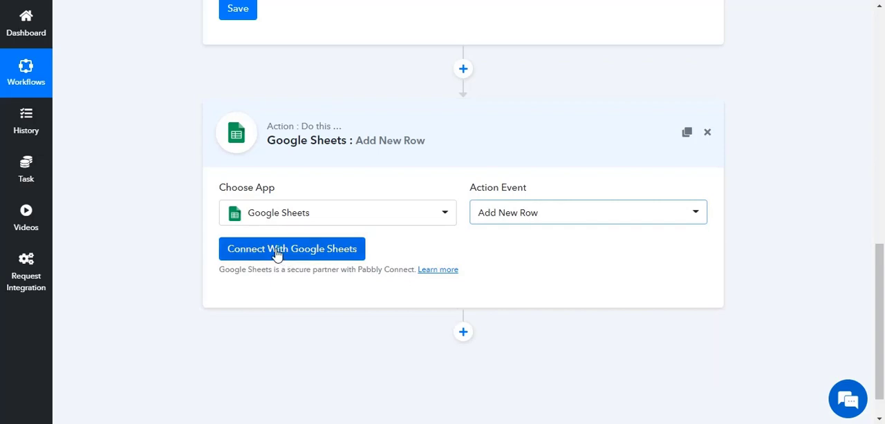
pyautogui.click(291, 249)
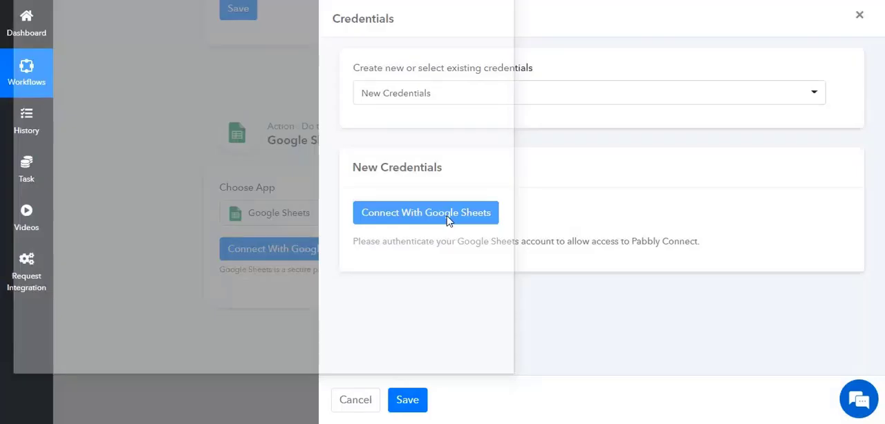
# Authorize the existing Google account for Google Sheets access and save the credentials.
pyautogui.click(425, 213)
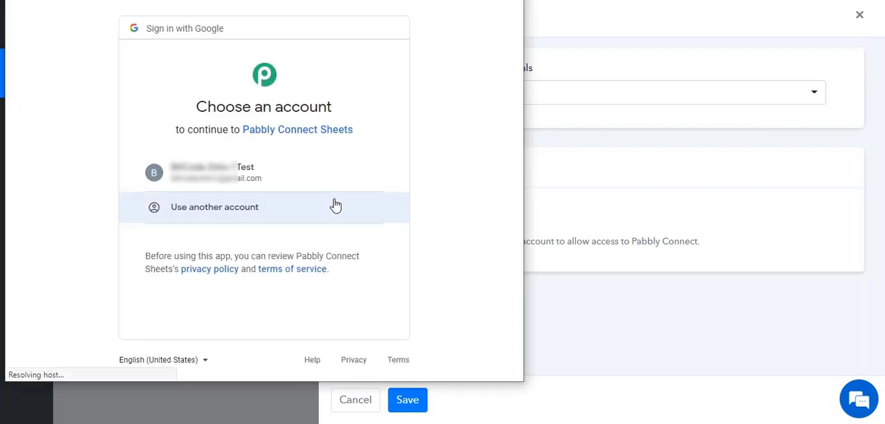
pyautogui.click(246, 172)
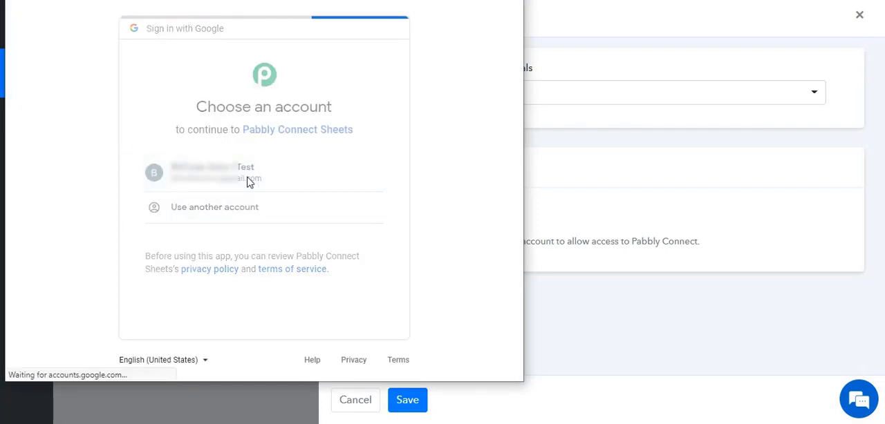
pyautogui.click(245, 173)
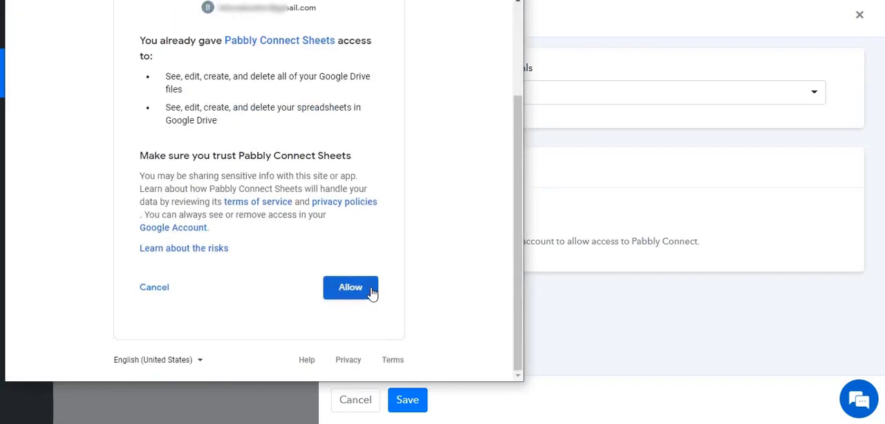
pyautogui.click(350, 287)
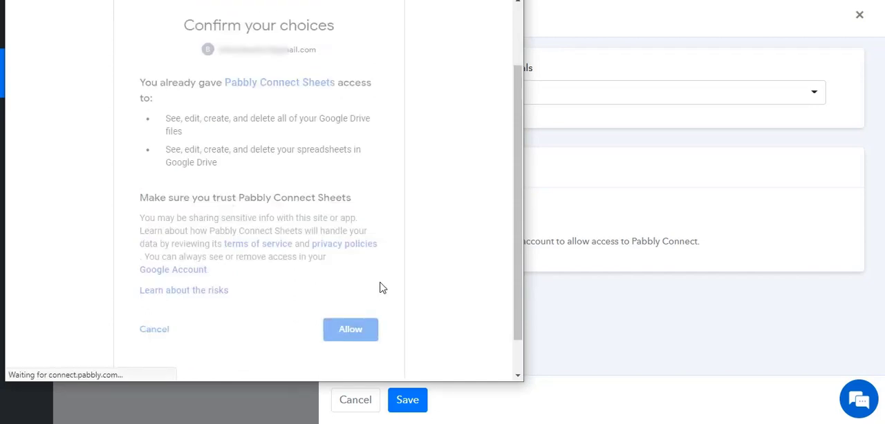
pyautogui.click(350, 329)
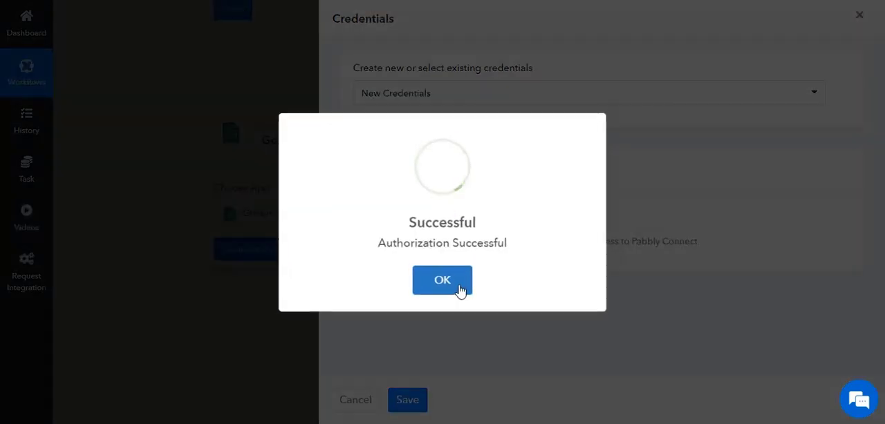
# Point the Add New Row action at the Bit Form Webhook spreadsheet, Sheet1.
pyautogui.click(441, 279)
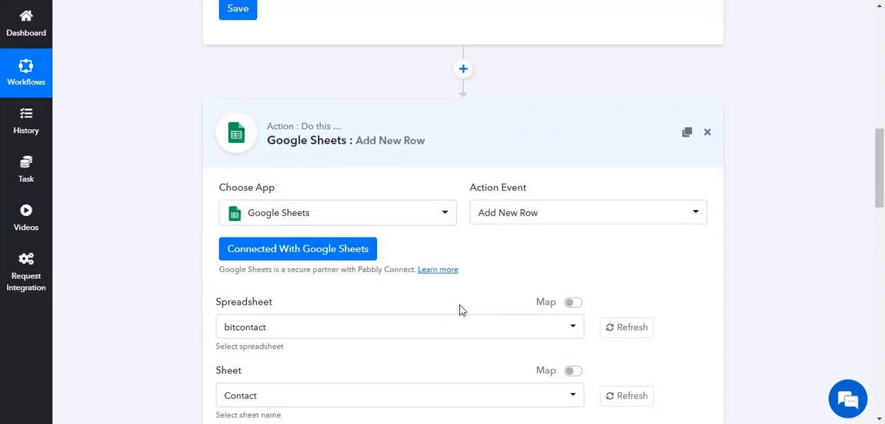
pyautogui.scroll(-3)
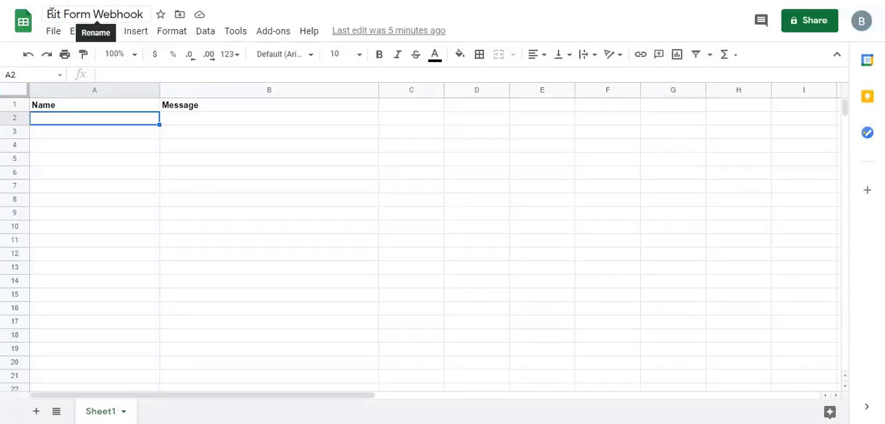
pyautogui.click(269, 172)
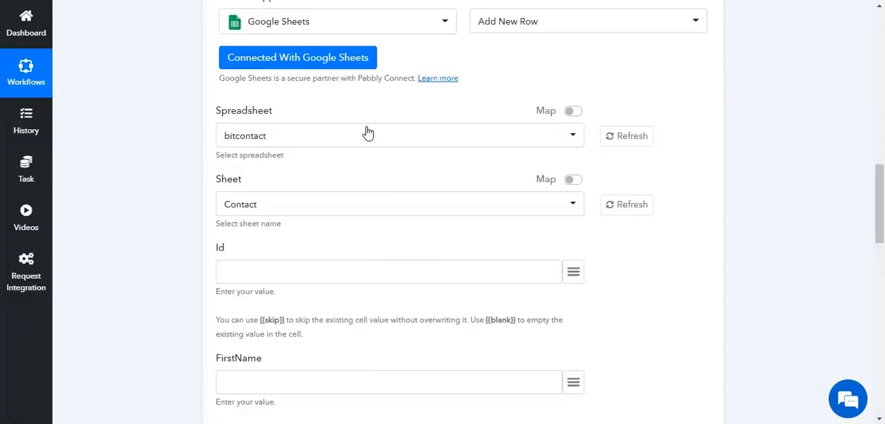
pyautogui.click(399, 136)
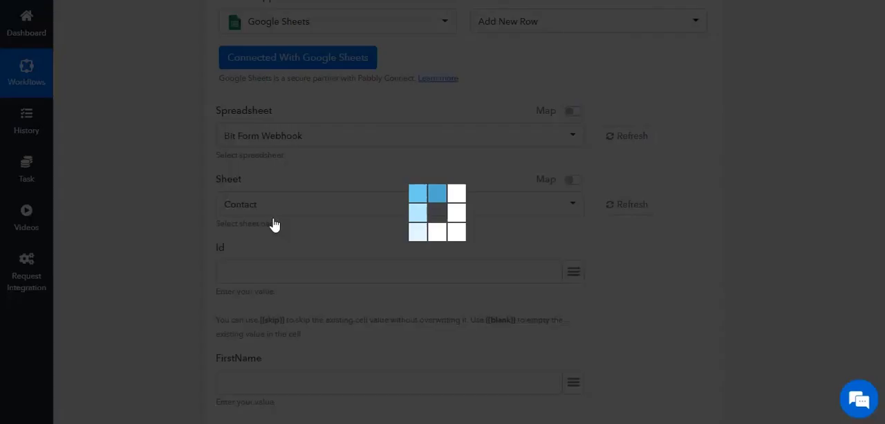
pyautogui.moveTo(347, 222)
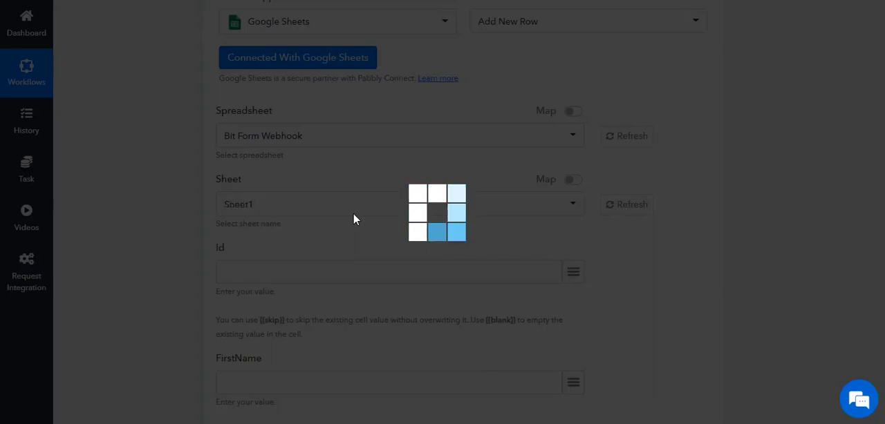
pyautogui.click(399, 204)
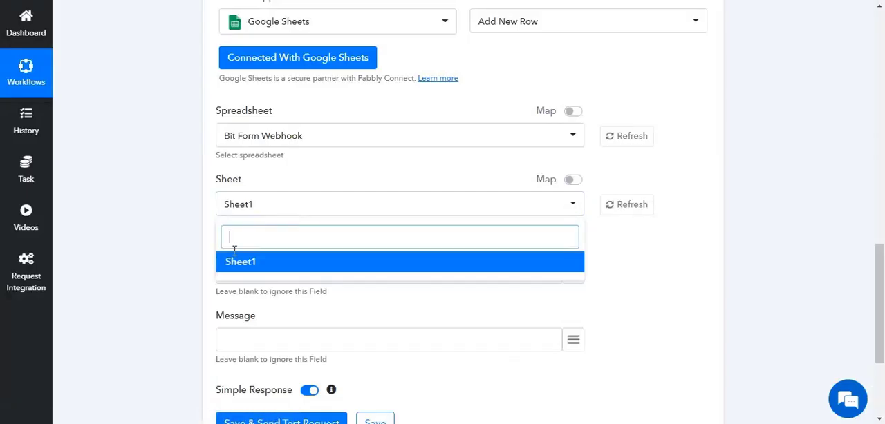
pyautogui.click(400, 261)
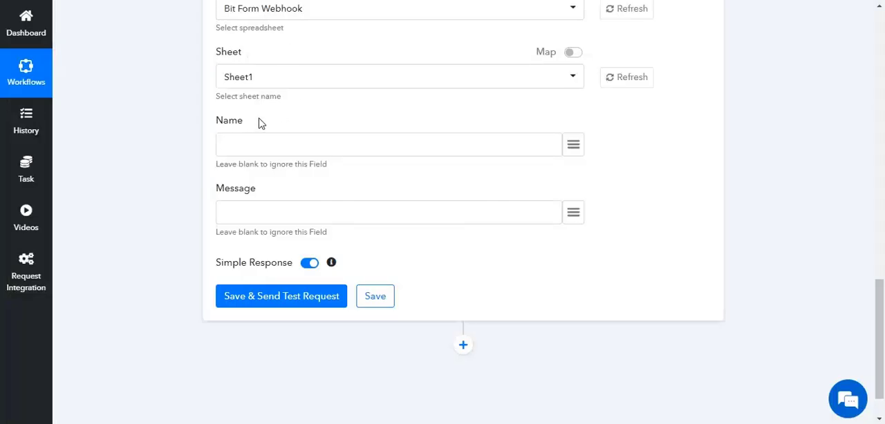
pyautogui.moveTo(568, 146)
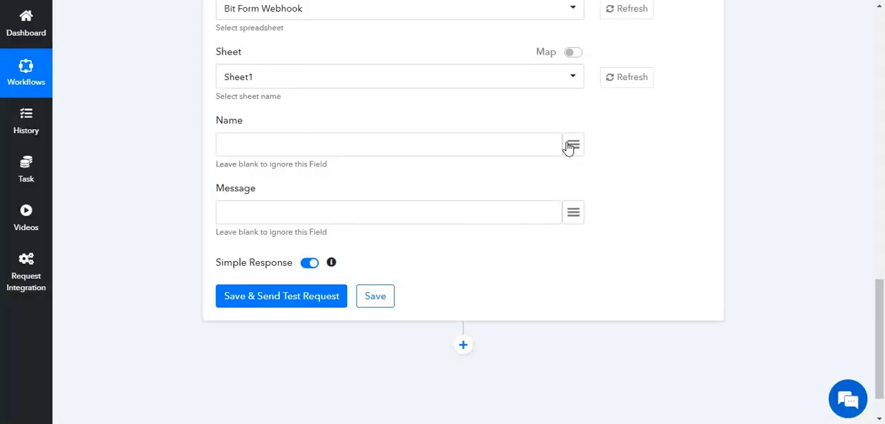
# Map the webhook name and message values into the Name and Message columns, then save.
pyautogui.click(572, 144)
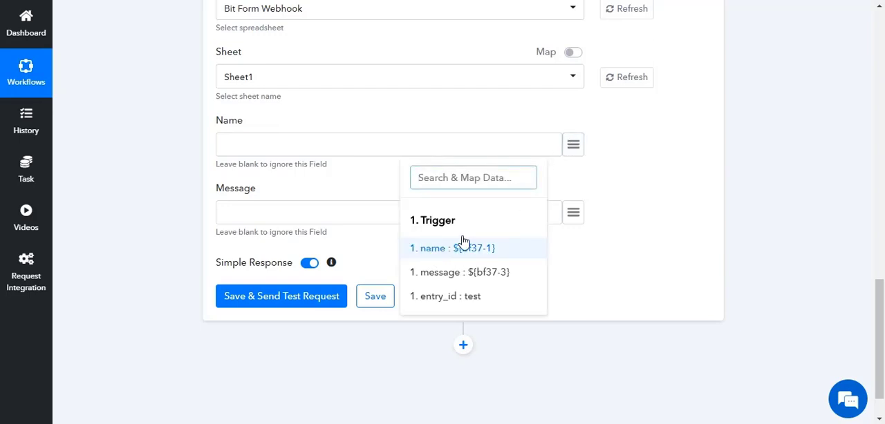
pyautogui.click(452, 248)
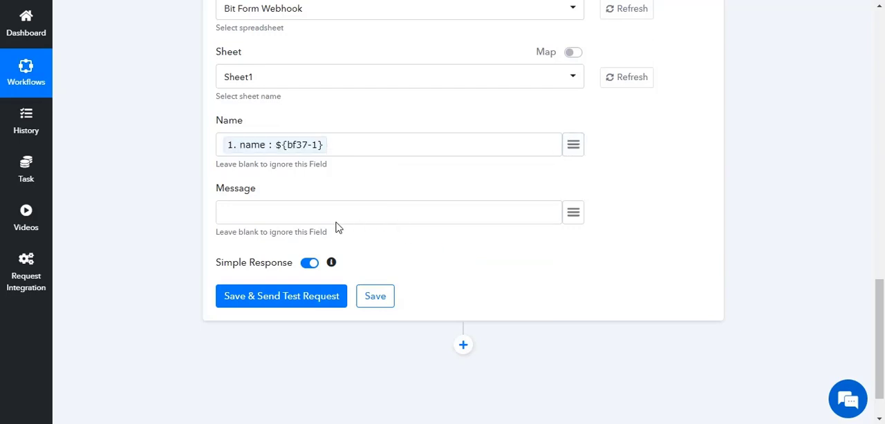
pyautogui.click(572, 212)
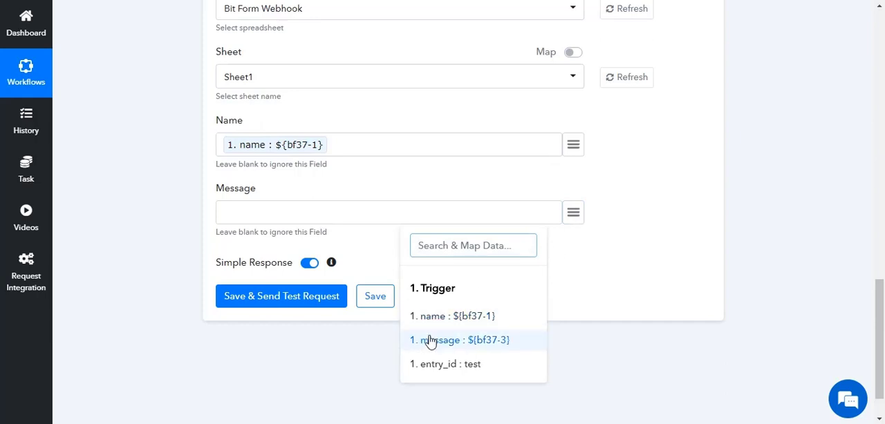
pyautogui.click(458, 340)
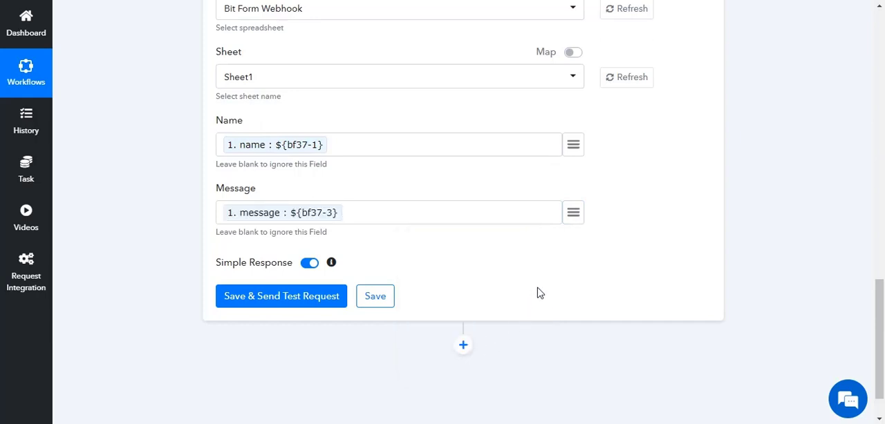
pyautogui.moveTo(304, 304)
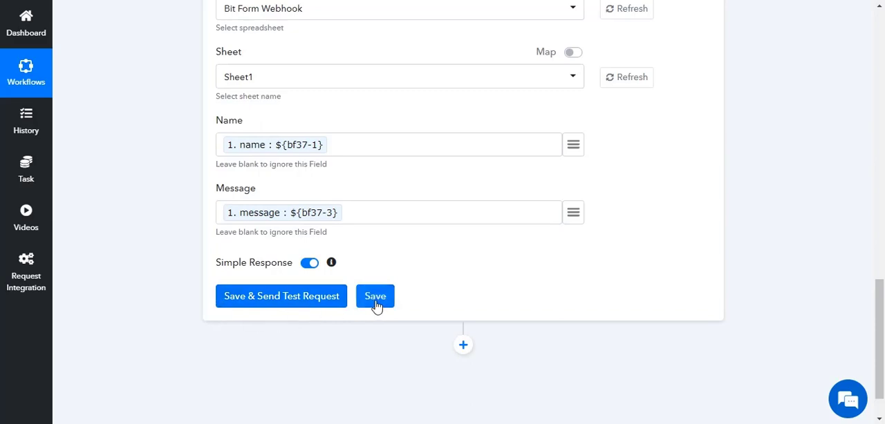
pyautogui.click(375, 295)
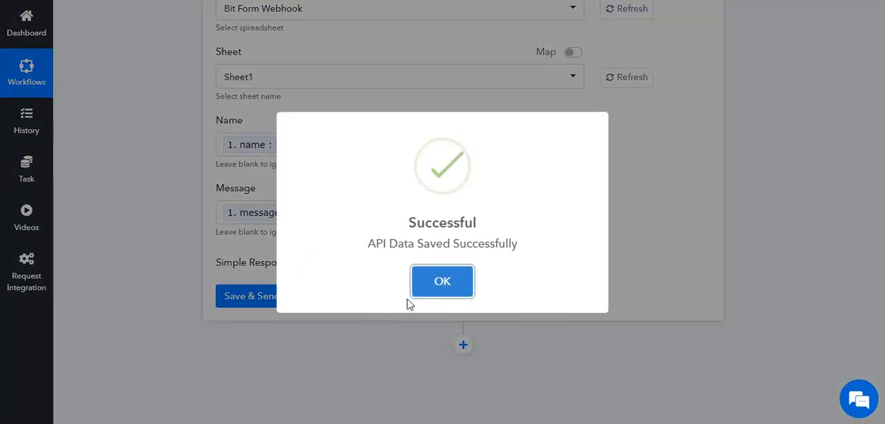
pyautogui.click(441, 281)
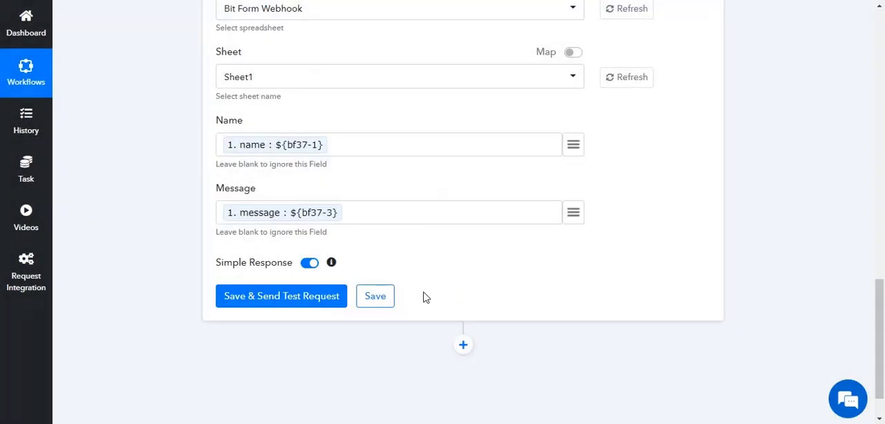
pyautogui.scroll(3)
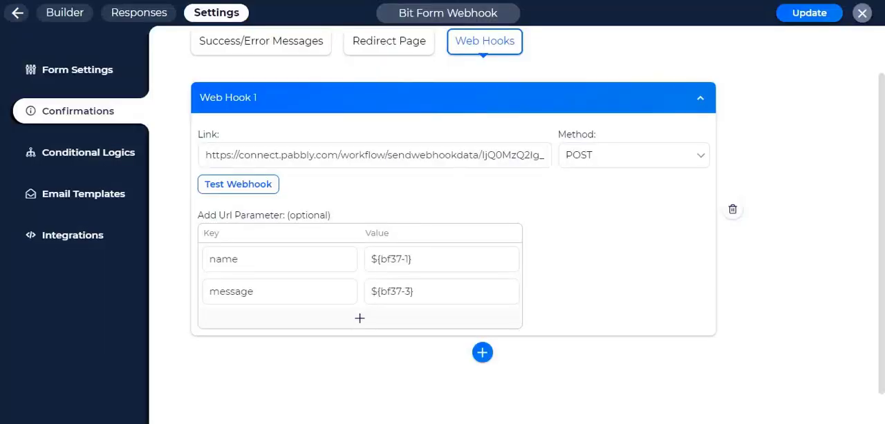
# Update Bit Form's Web Hook 1, which posts name and message to the Pabbly URL.
pyautogui.click(808, 12)
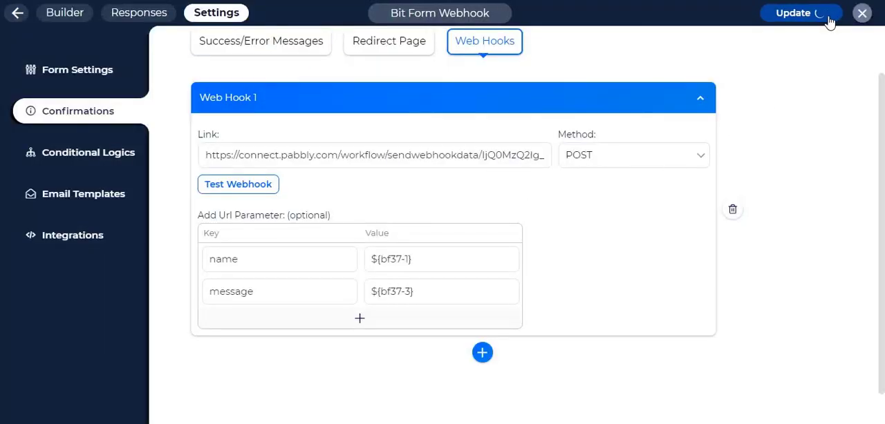
pyautogui.click(800, 12)
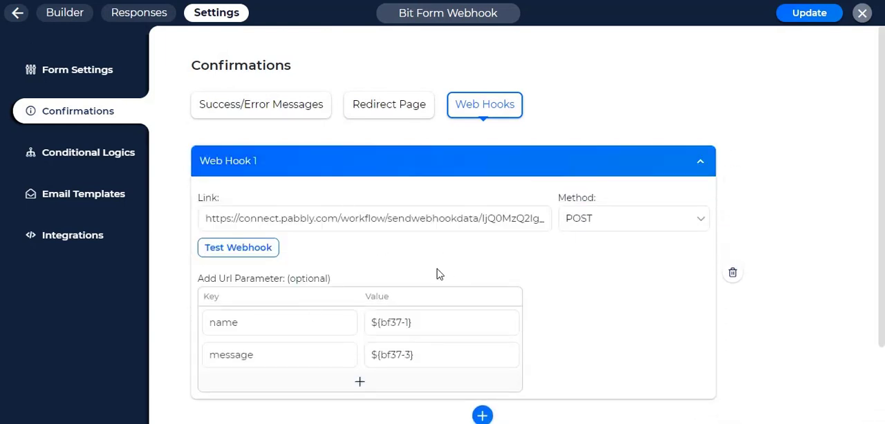
pyautogui.moveTo(166, 191)
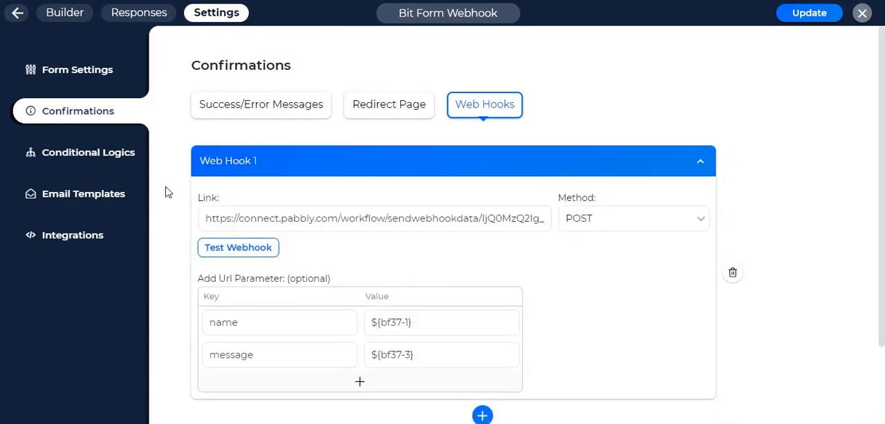
pyautogui.moveTo(141, 171)
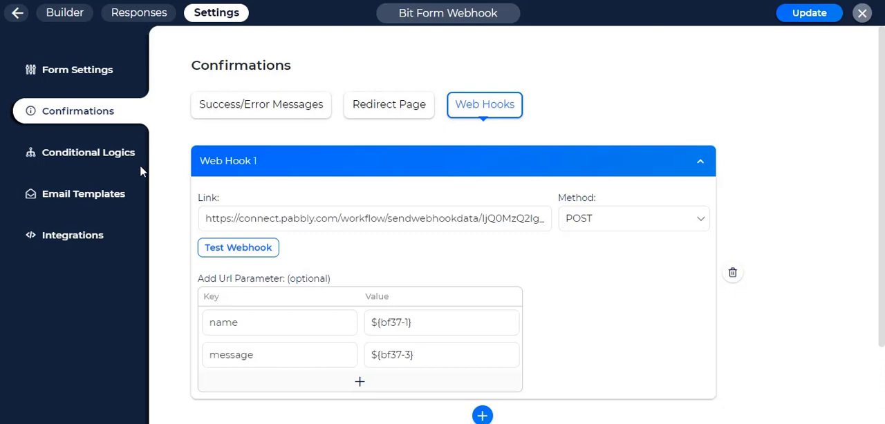
# Add a trial conditional logic action: On Form Submit, Always, calling Web Hook.
pyautogui.click(88, 153)
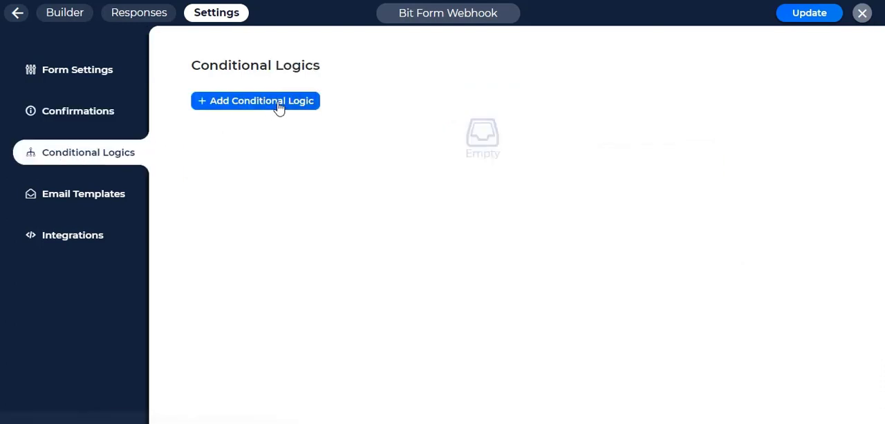
pyautogui.click(255, 101)
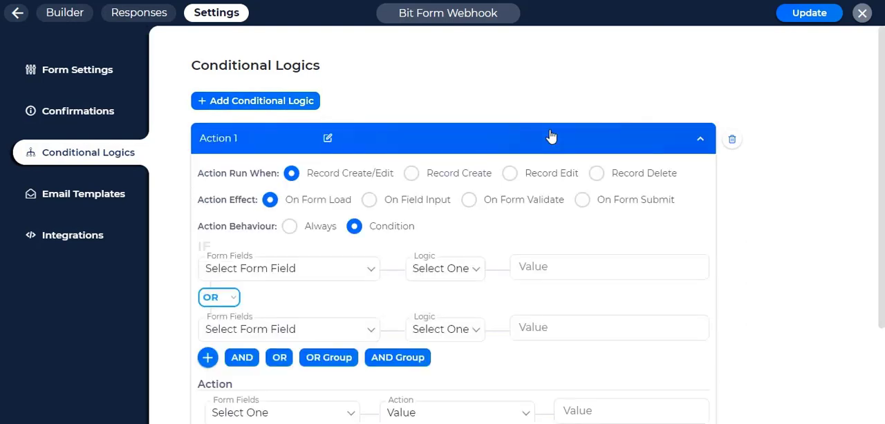
pyautogui.click(582, 136)
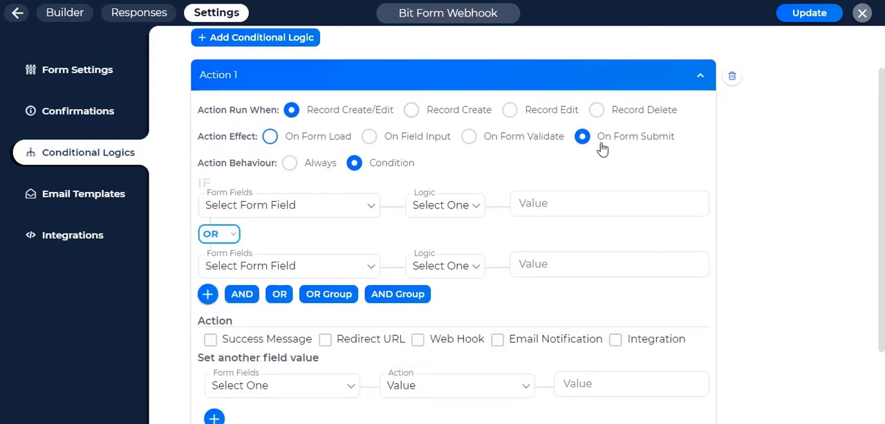
pyautogui.click(289, 163)
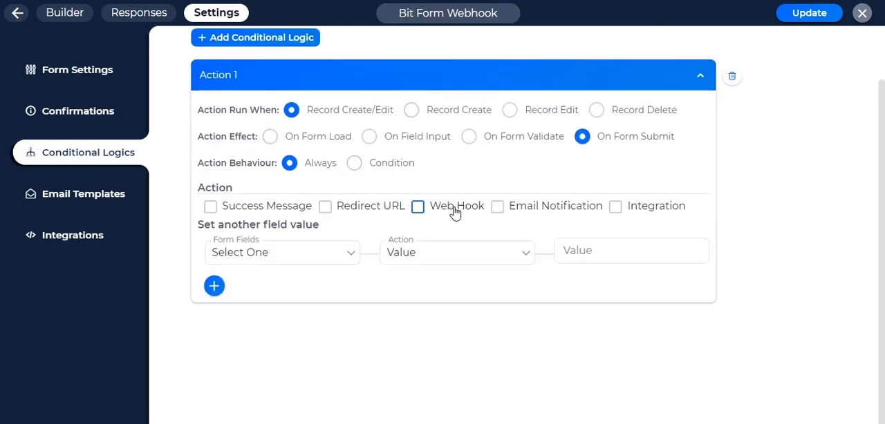
pyautogui.click(417, 206)
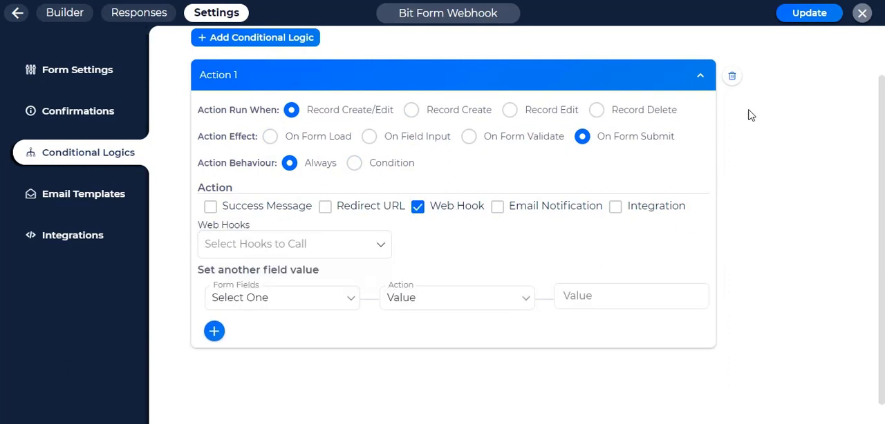
# Delete the trial conditional logic, return to Web Hooks confirmations, and update the form.
pyautogui.click(731, 76)
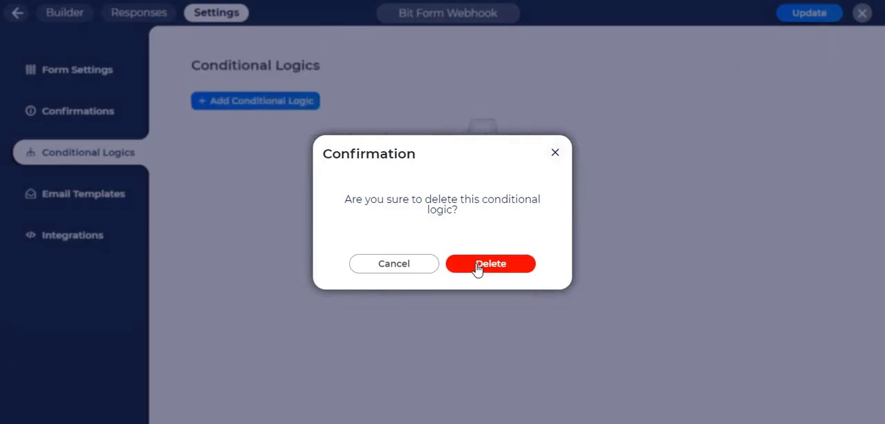
pyautogui.click(490, 263)
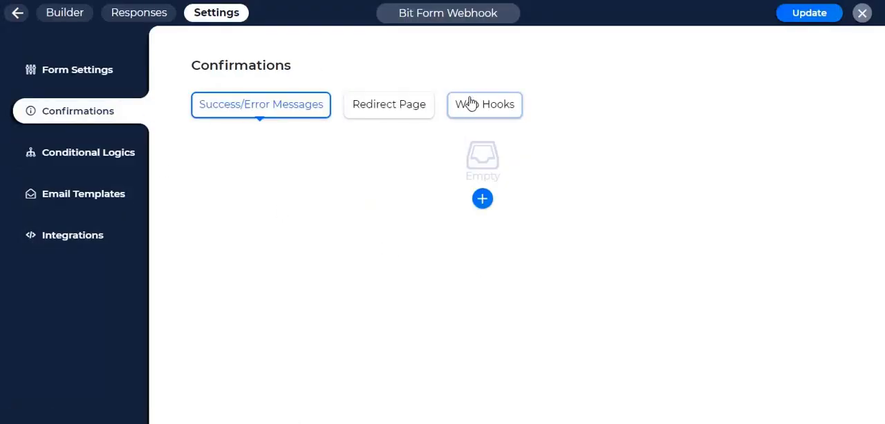
pyautogui.click(484, 104)
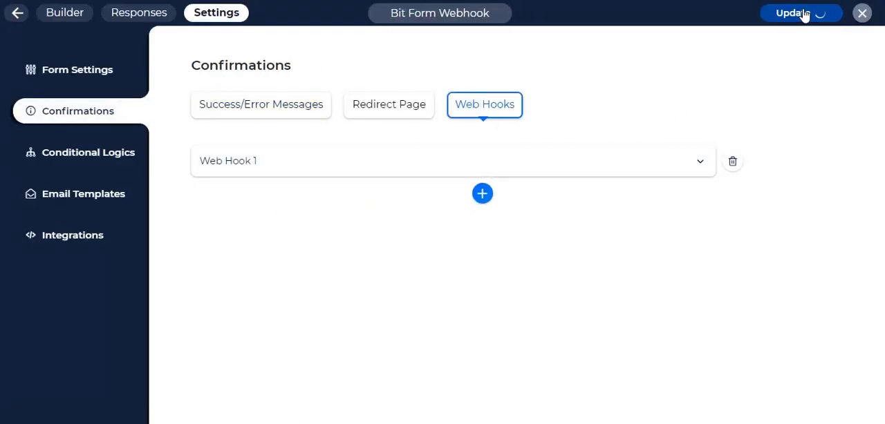
pyautogui.click(800, 13)
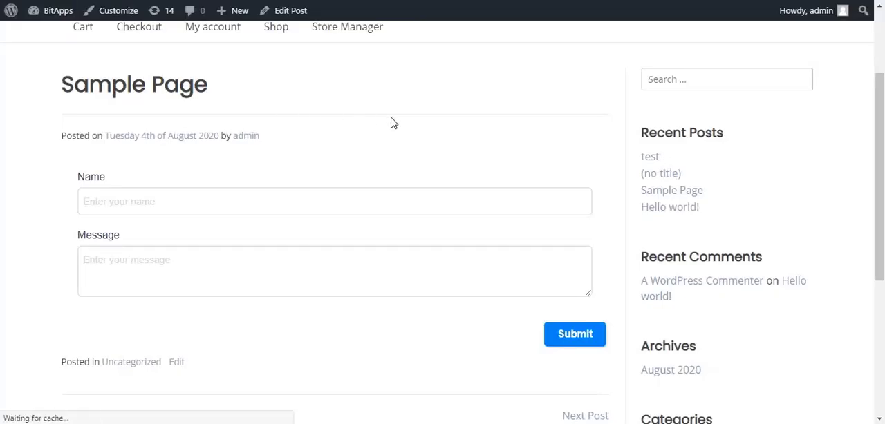
# Submit the form with Name 'Bit Form Webhook' and Message 'Pabbly connect webhook test with Bit Form'.
pyautogui.scroll(-3)
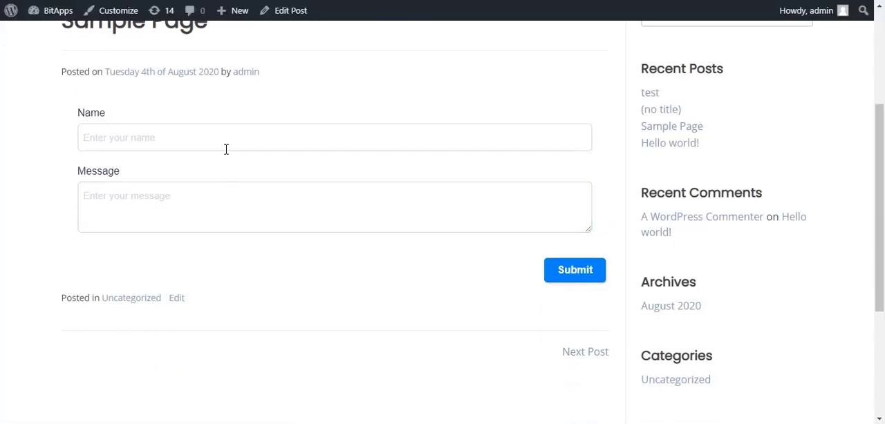
pyautogui.write('Bit Form Webhook')
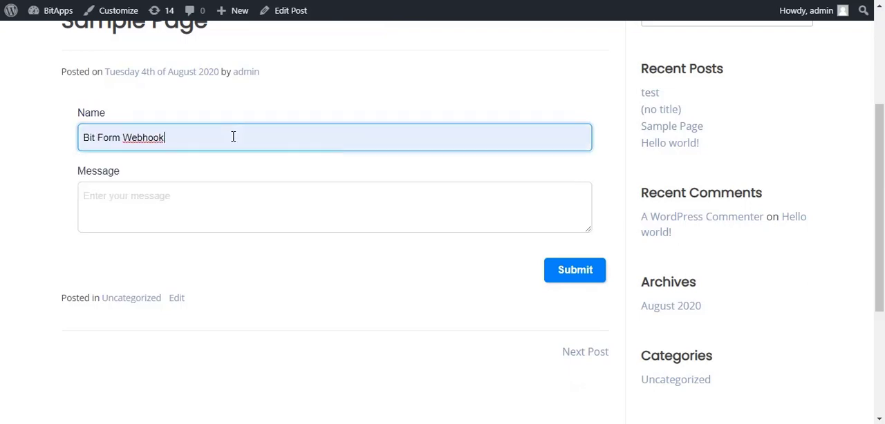
pyautogui.click(224, 206)
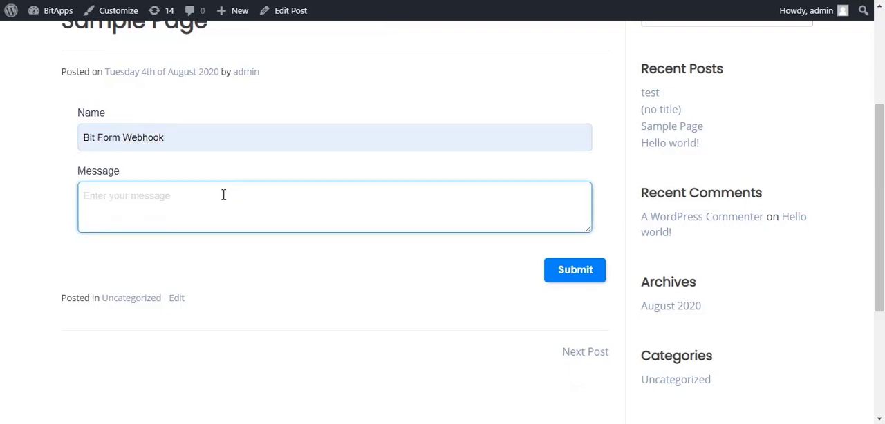
pyautogui.write('Pabbly')
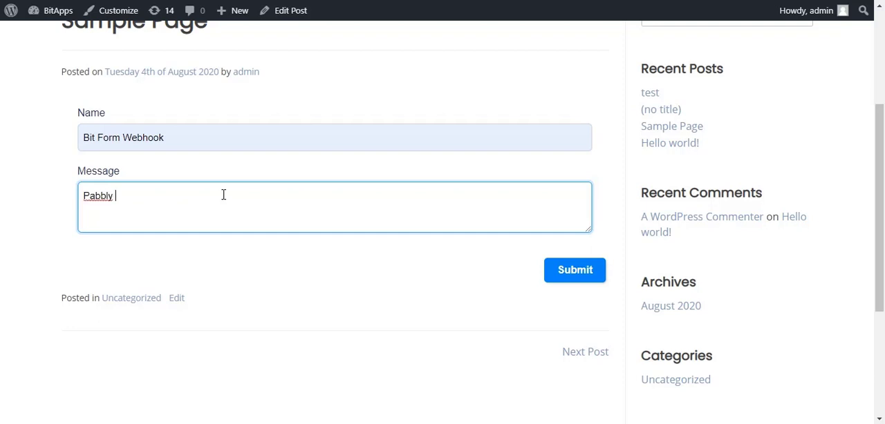
pyautogui.write('connect webh')
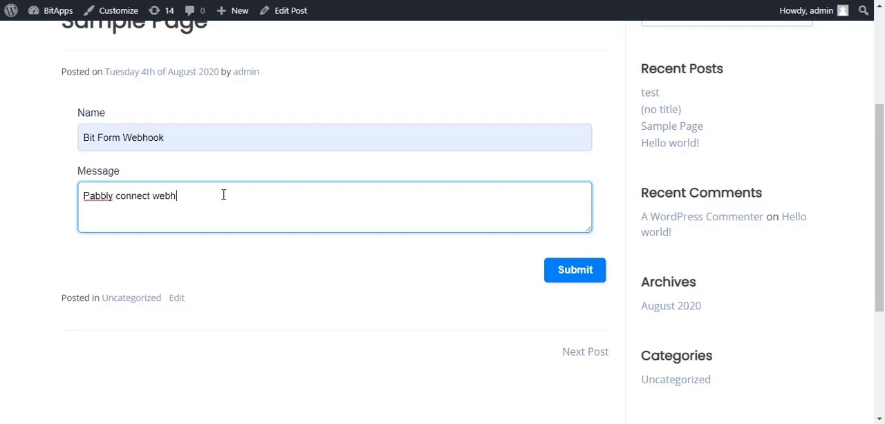
pyautogui.write('ook test wi')
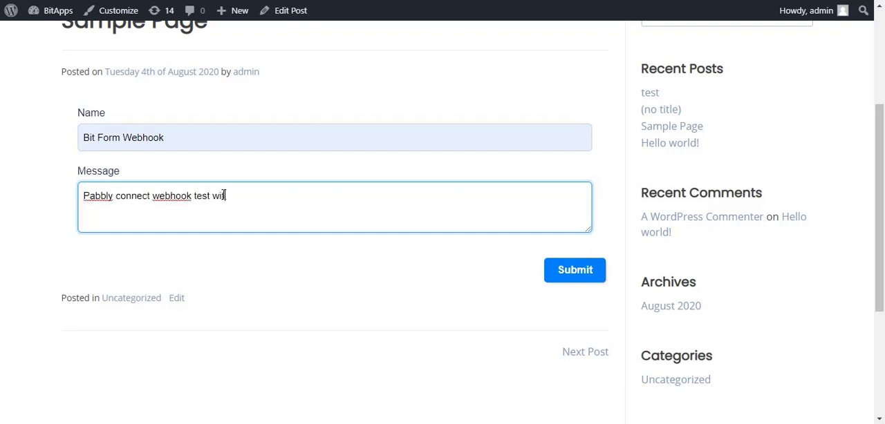
pyautogui.write('h Bit Form')
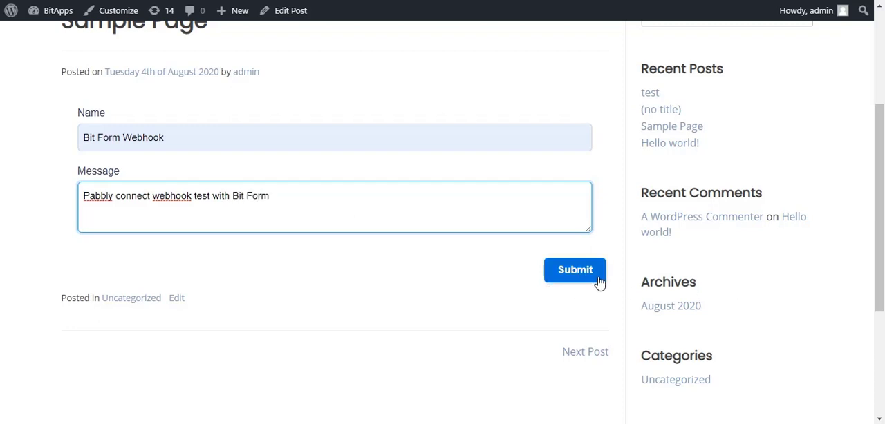
pyautogui.click(574, 270)
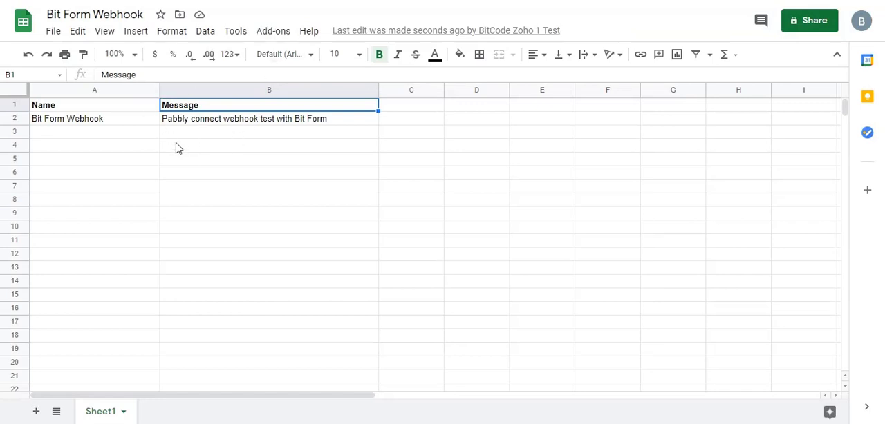
pyautogui.moveTo(233, 141)
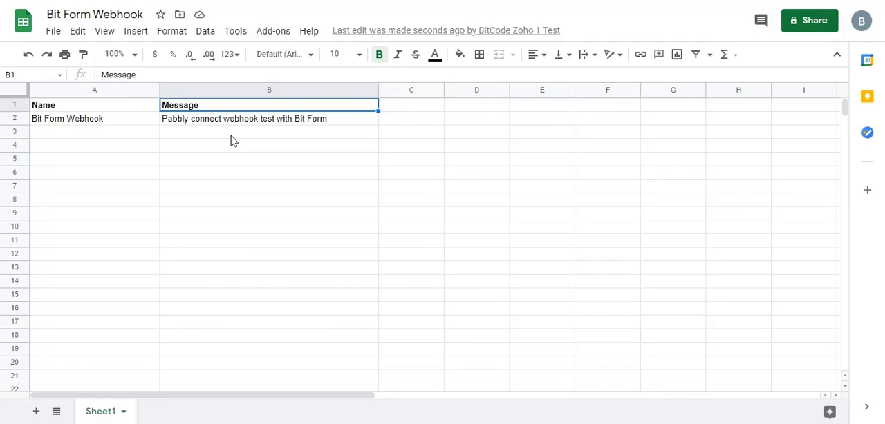
pyautogui.moveTo(262, 153)
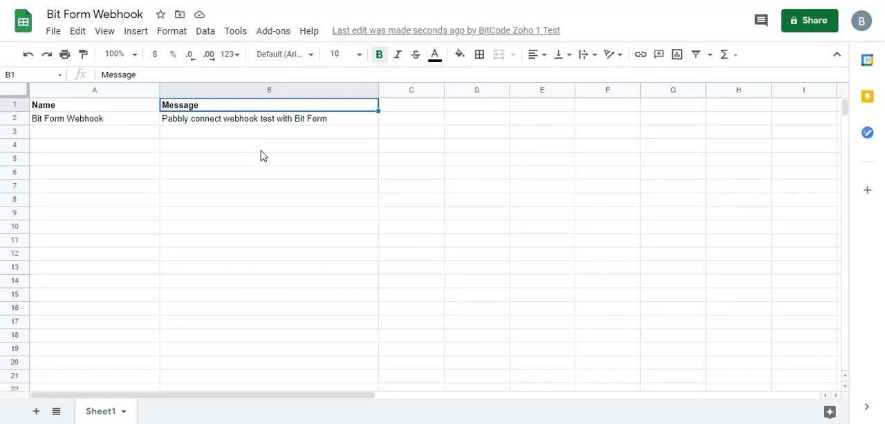